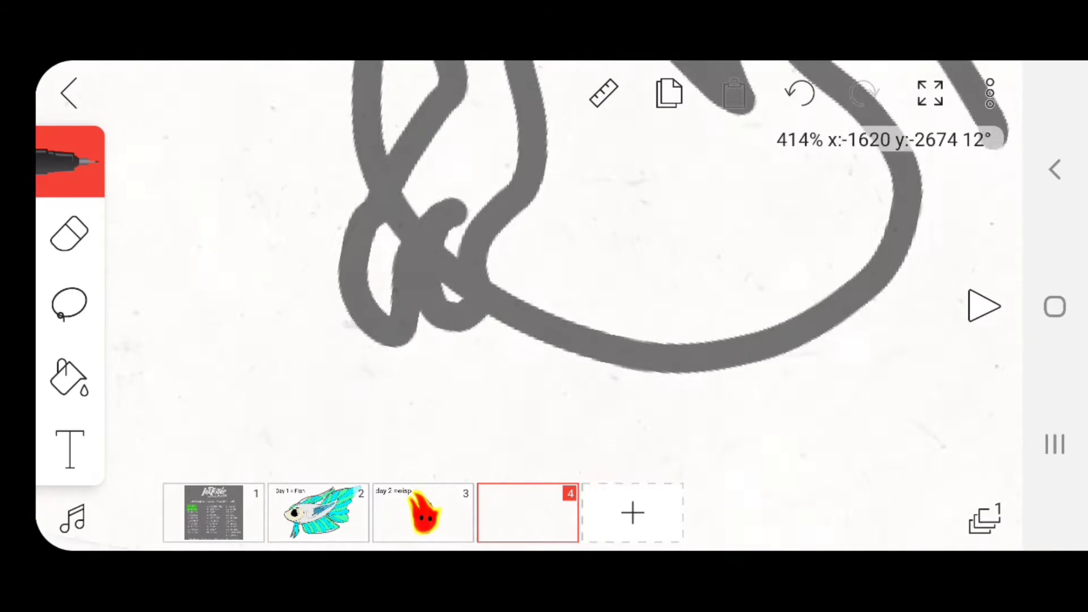
# Step: Finish coloring the pink-blanketed creature on teal, then start a text label on frame 4
pyautogui.click(68, 306)
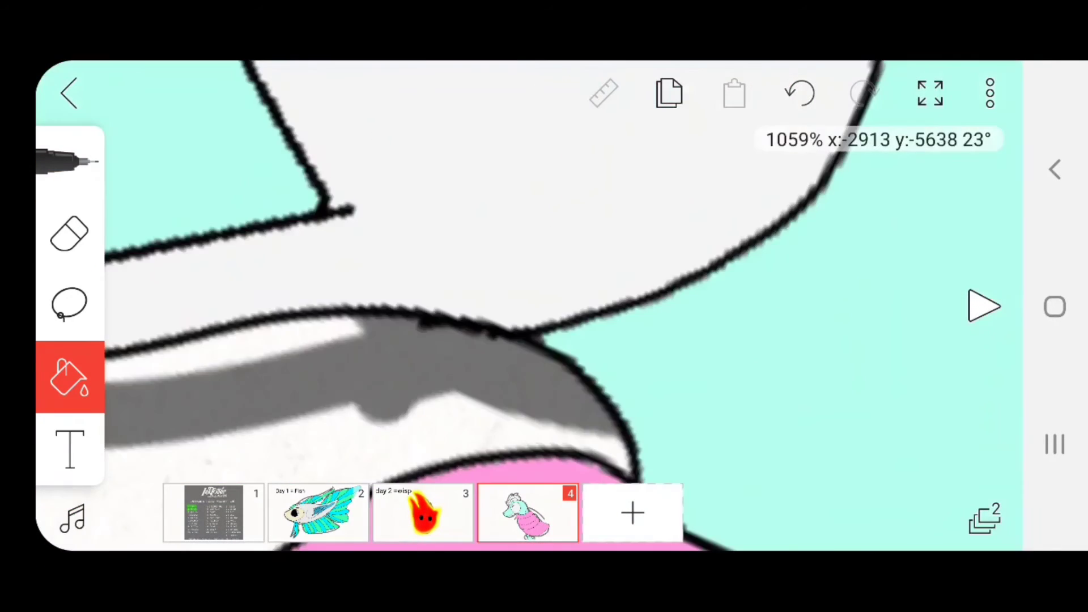
pyautogui.click(68, 449)
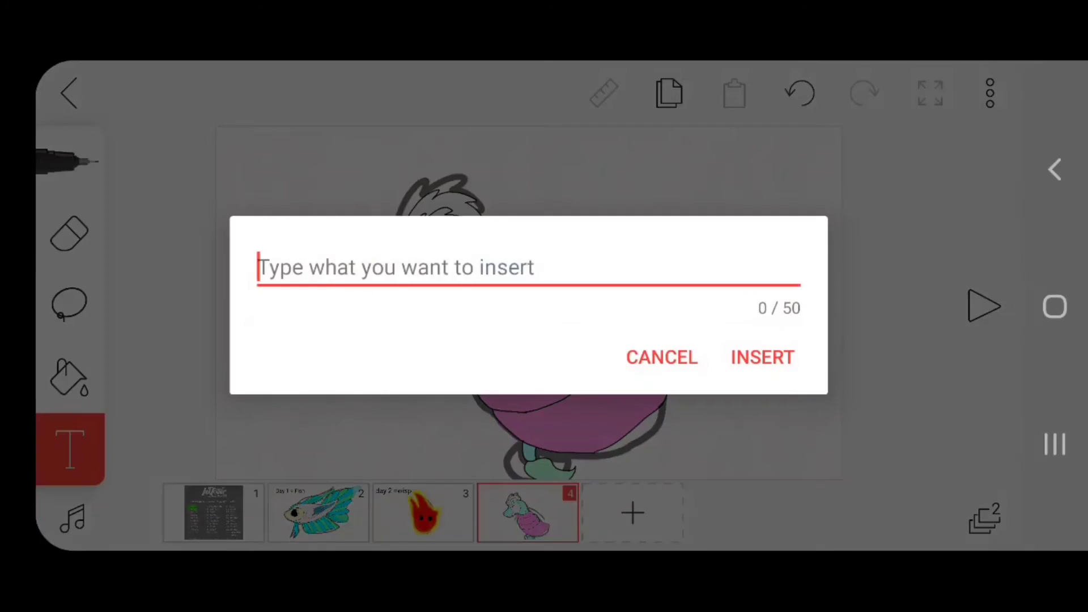